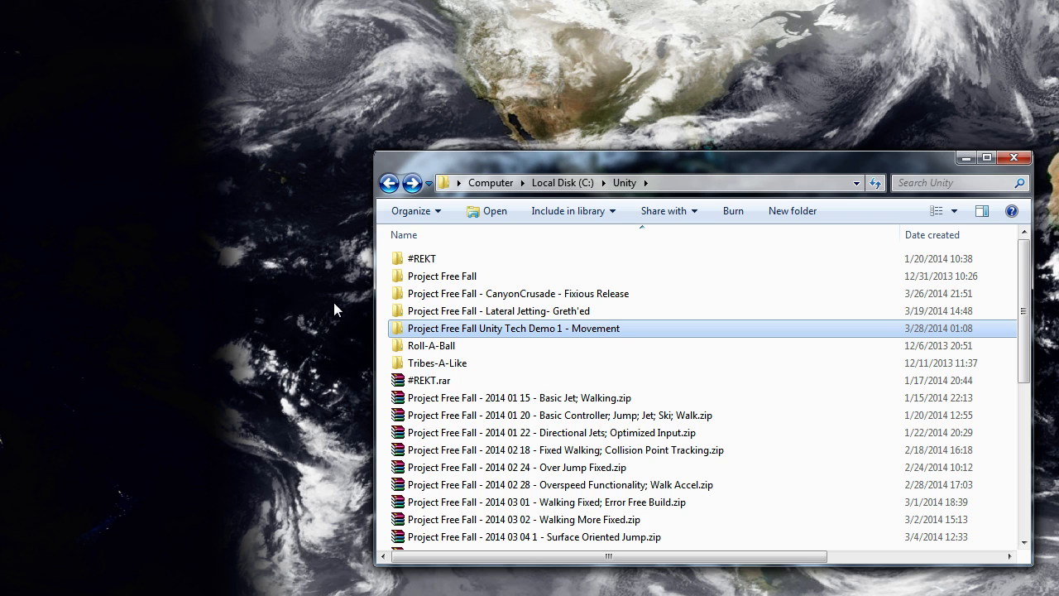
mouse_move(483, 340)
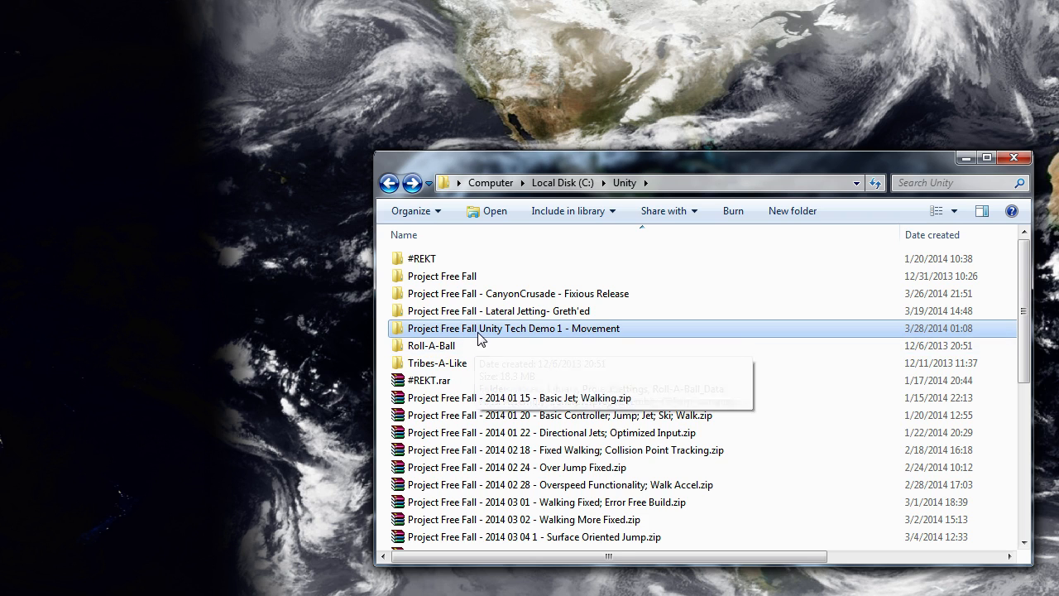
Step: Open the 'Project Free Fall Unity Tech Demo 1 - Movement' folder
double_click(513, 328)
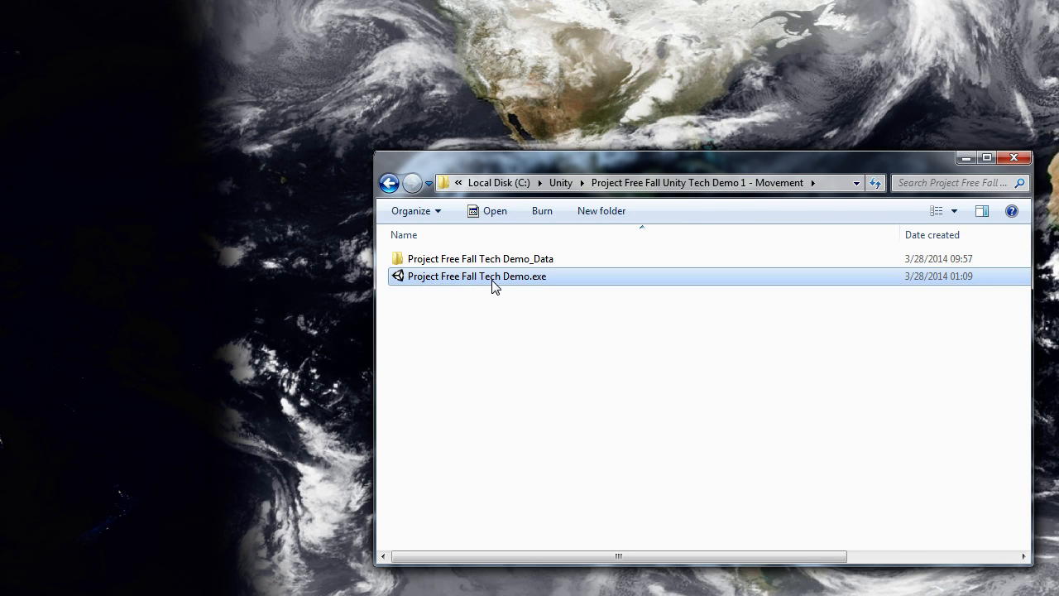
Step: Launch Project Free Fall Tech Demo.exe and scroll its Input bindings to RestartLevel and camera FOV
double_click(477, 276)
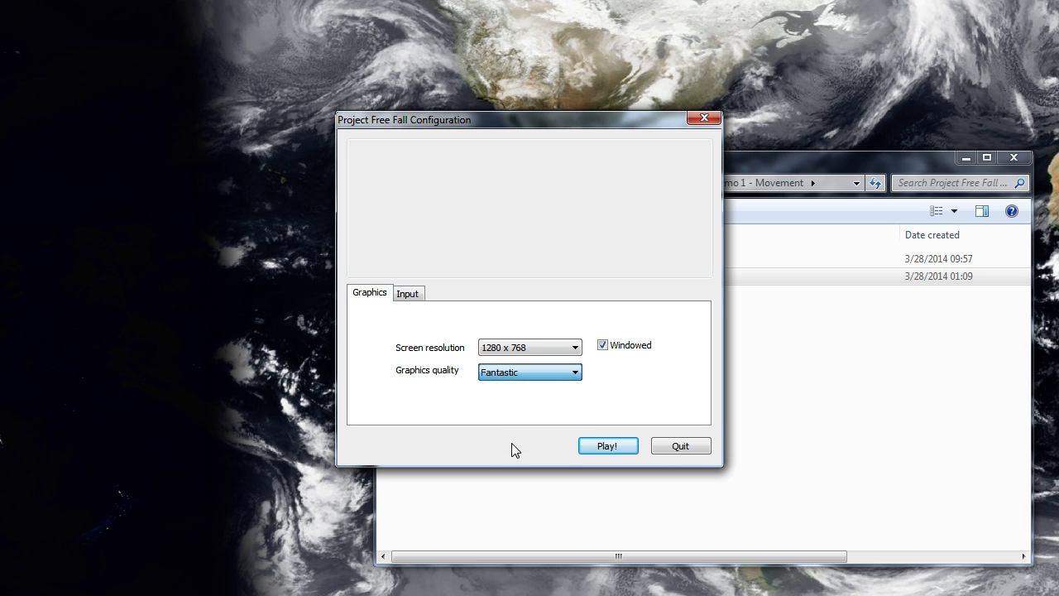
left_click(407, 292)
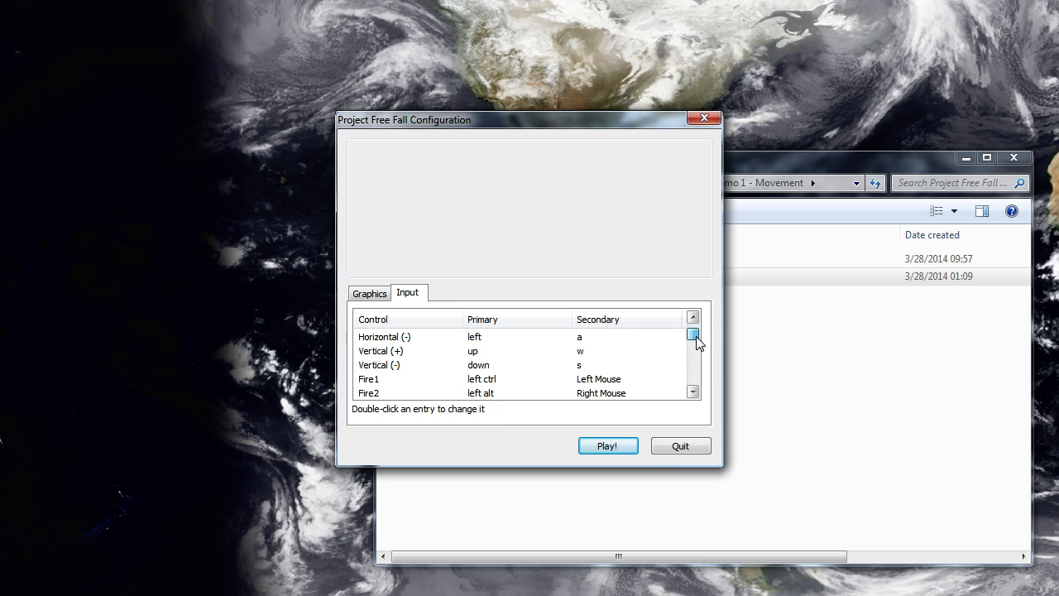
scroll("down", 3)
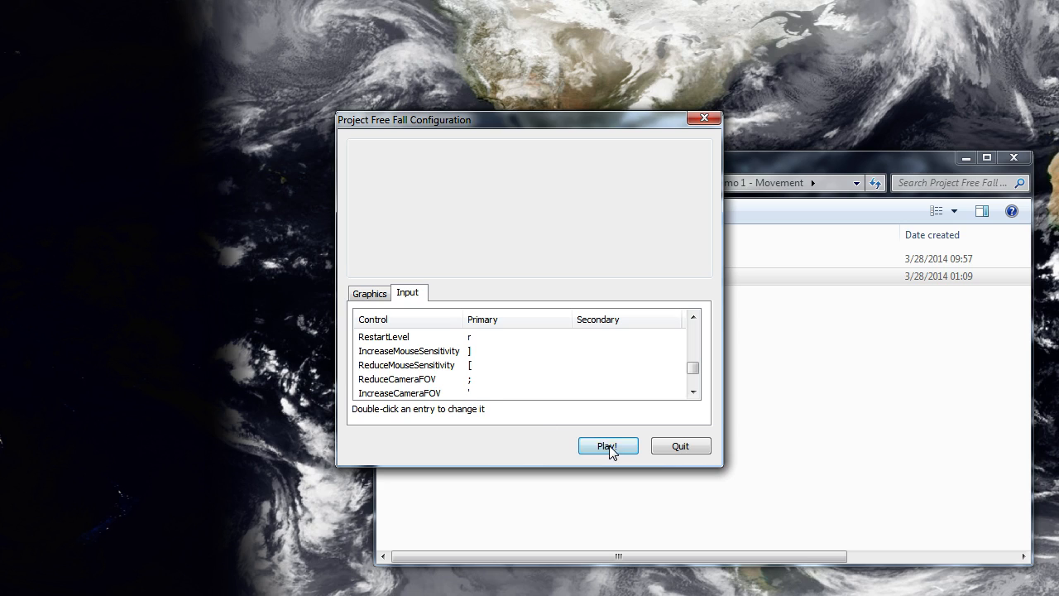
Step: Play the demo with the current settings, then open the Unity terrain scene
left_click(609, 446)
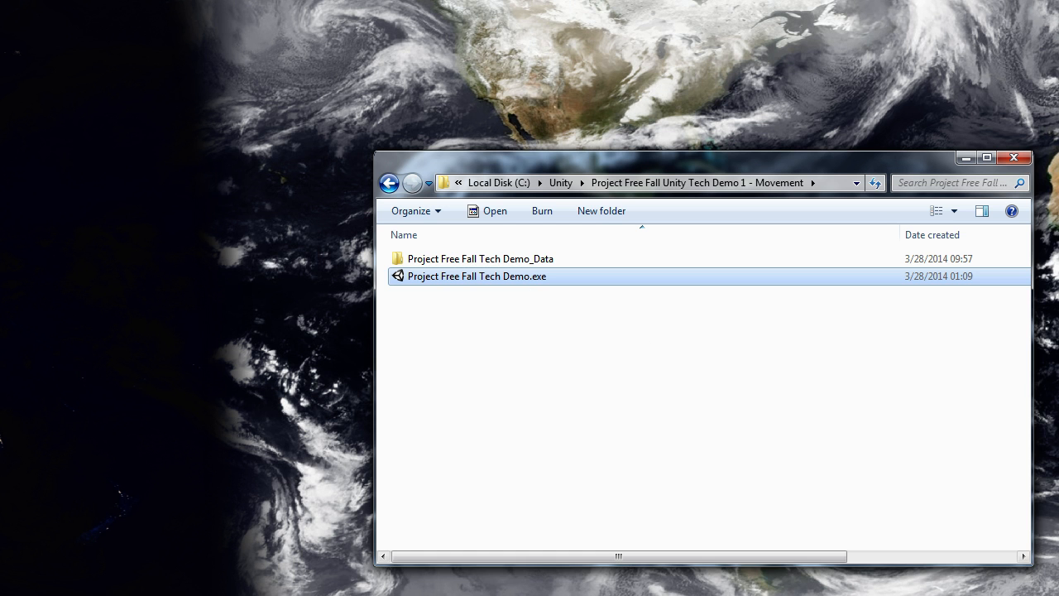
double_click(478, 275)
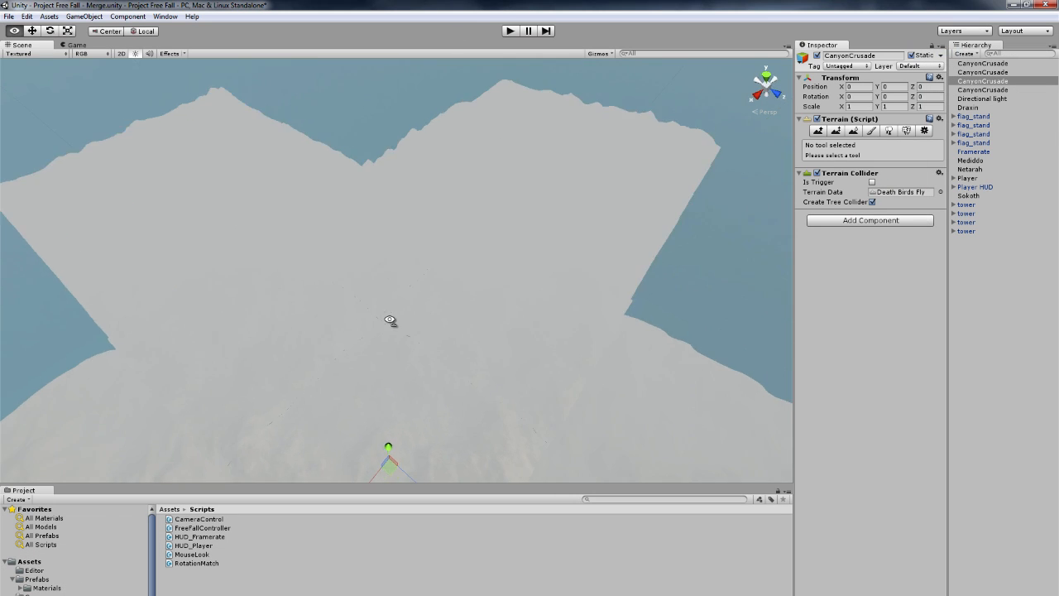
Step: Orbit around the merged terrain and select Player to view its starting Transform
left_click_drag(389, 321, 334, 360)
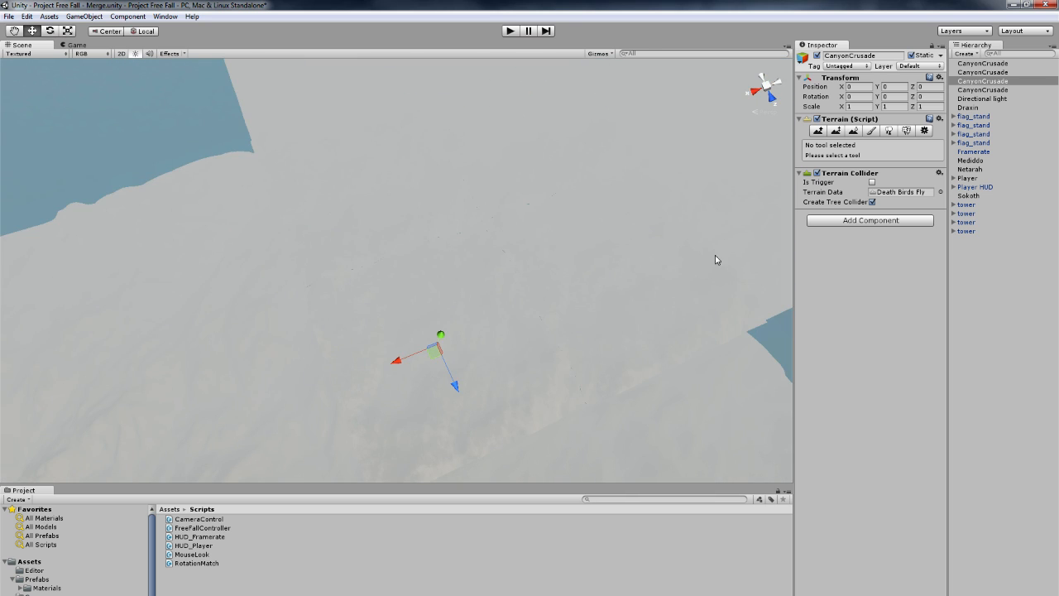
left_click(967, 178)
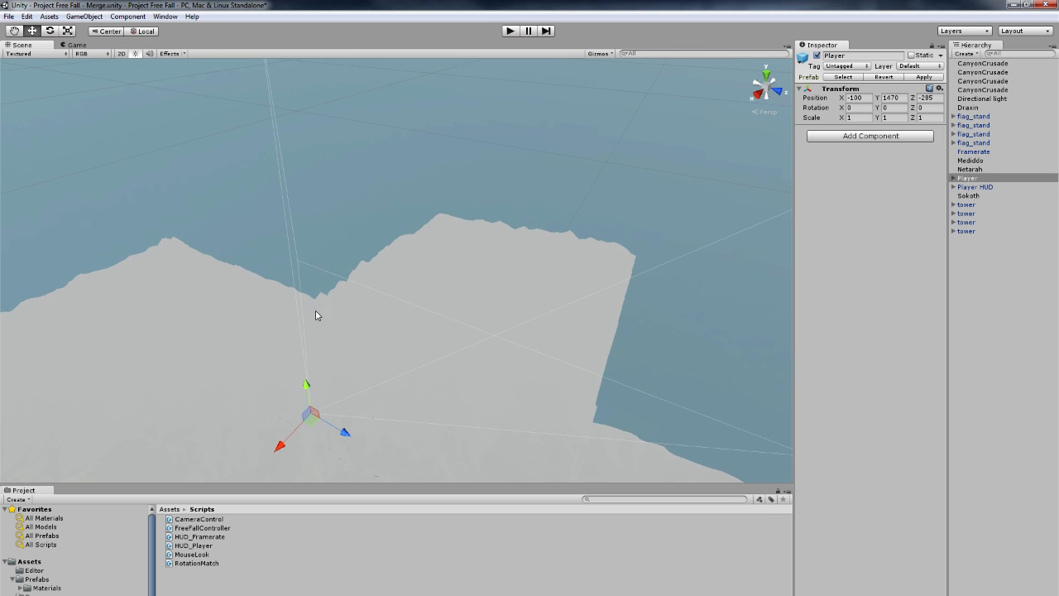
mouse_move(368, 365)
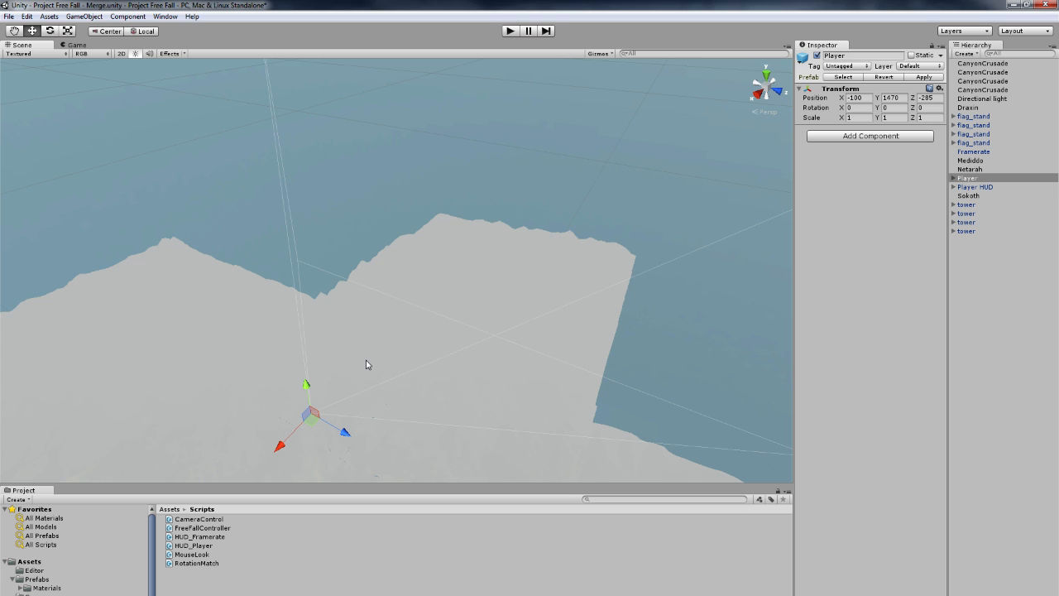
Step: Select the Draxin, Netarah and Sokoth terrains to view each one's position
left_click(968, 106)
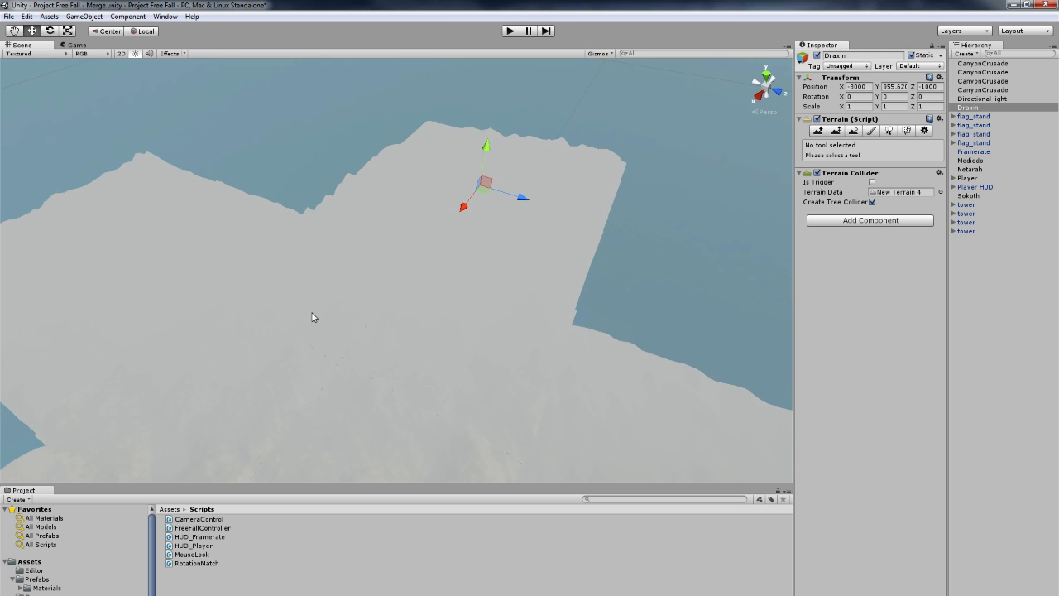
mouse_move(120, 266)
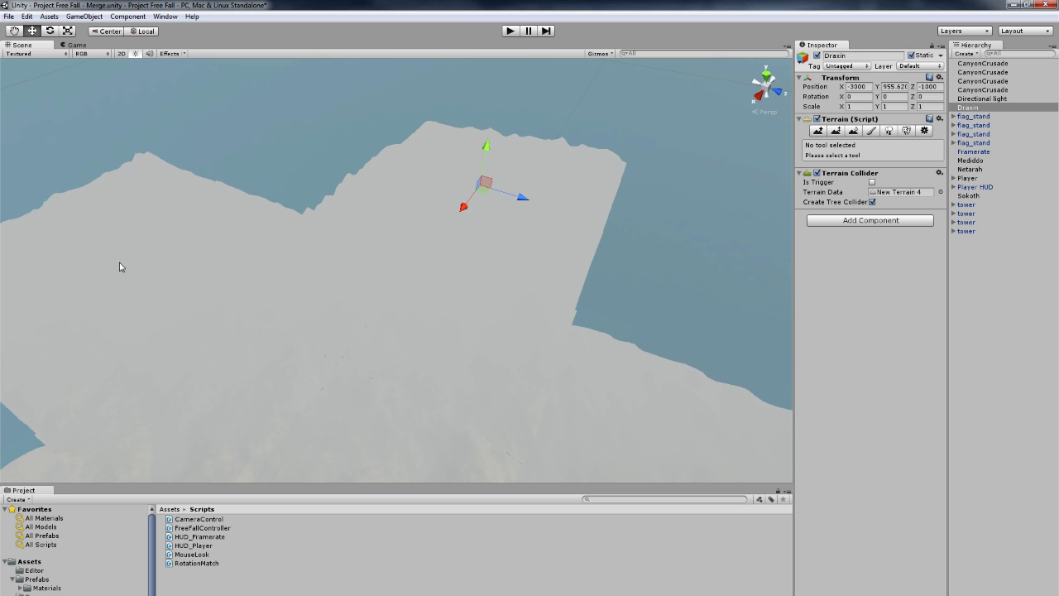
left_click(970, 169)
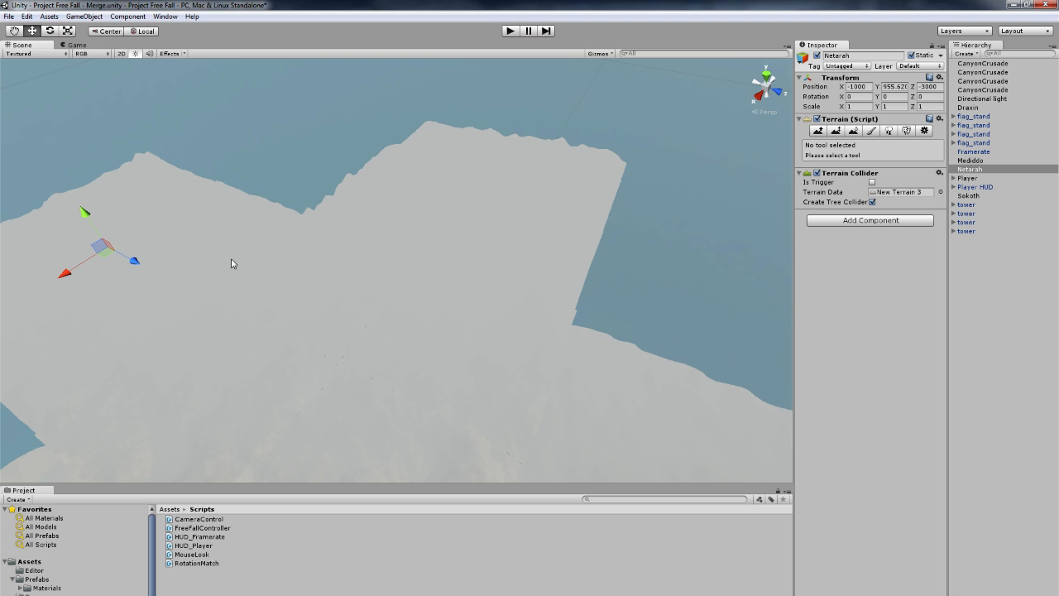
left_click(969, 195)
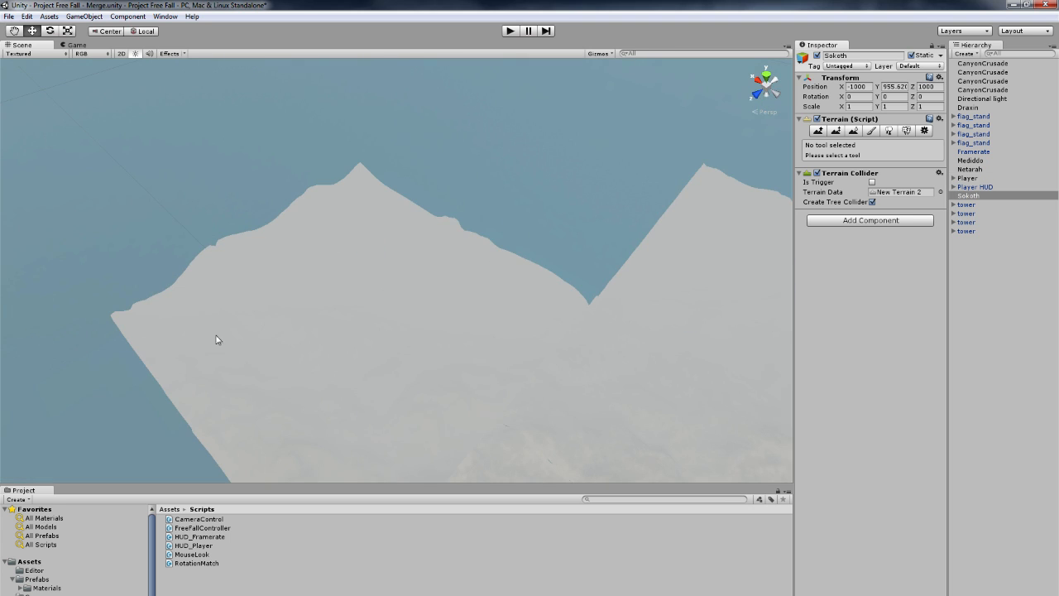
left_click(970, 161)
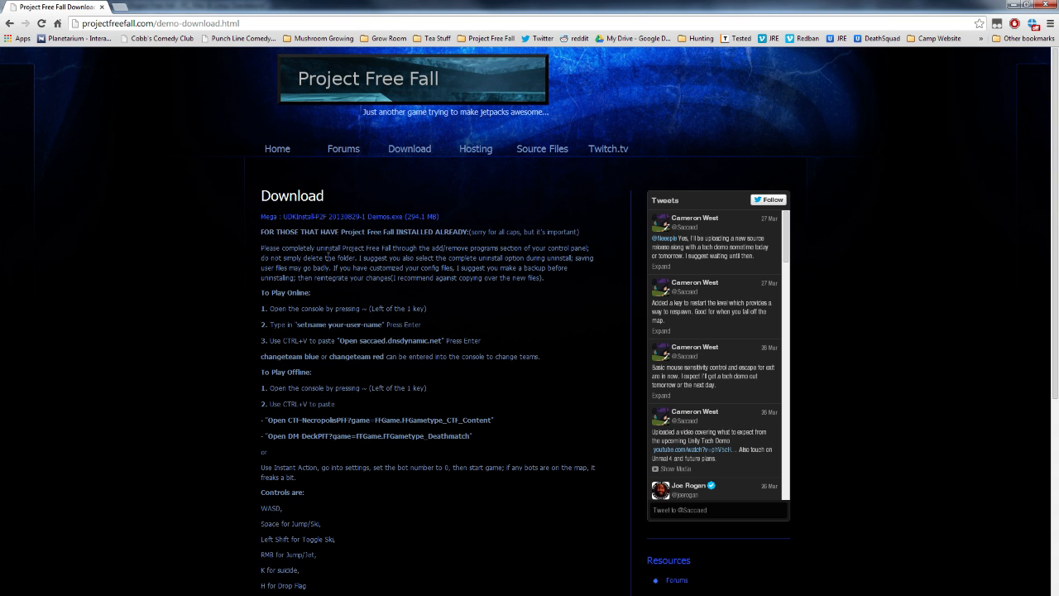
mouse_move(371, 384)
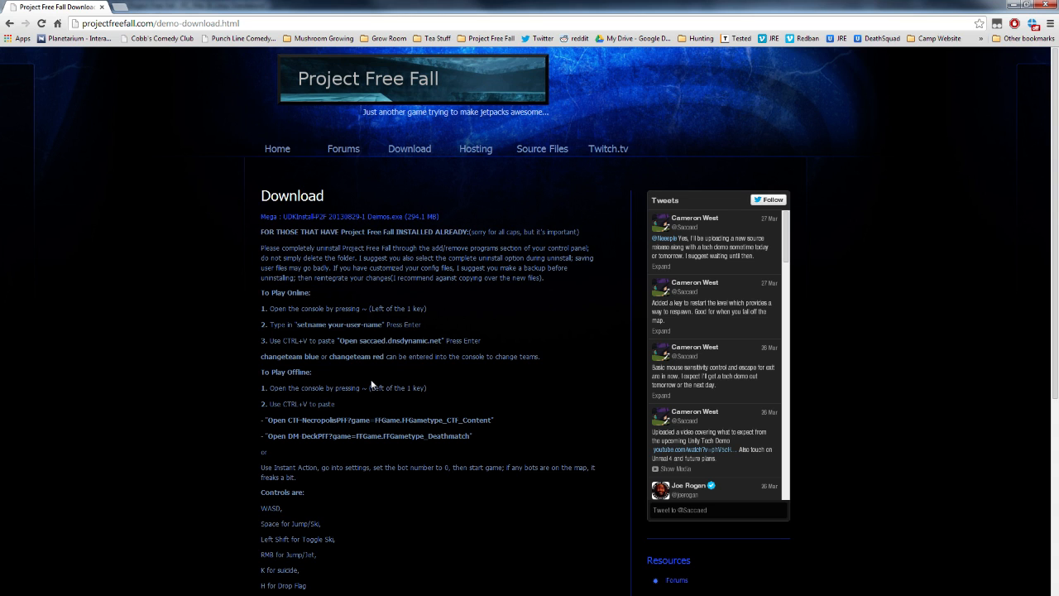
mouse_move(285, 406)
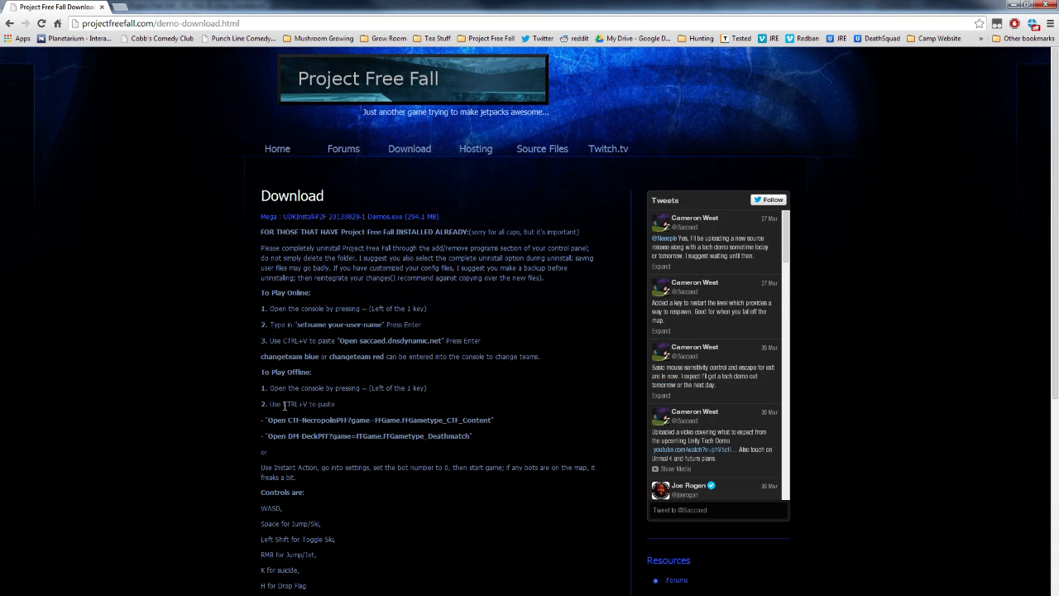
mouse_move(625, 316)
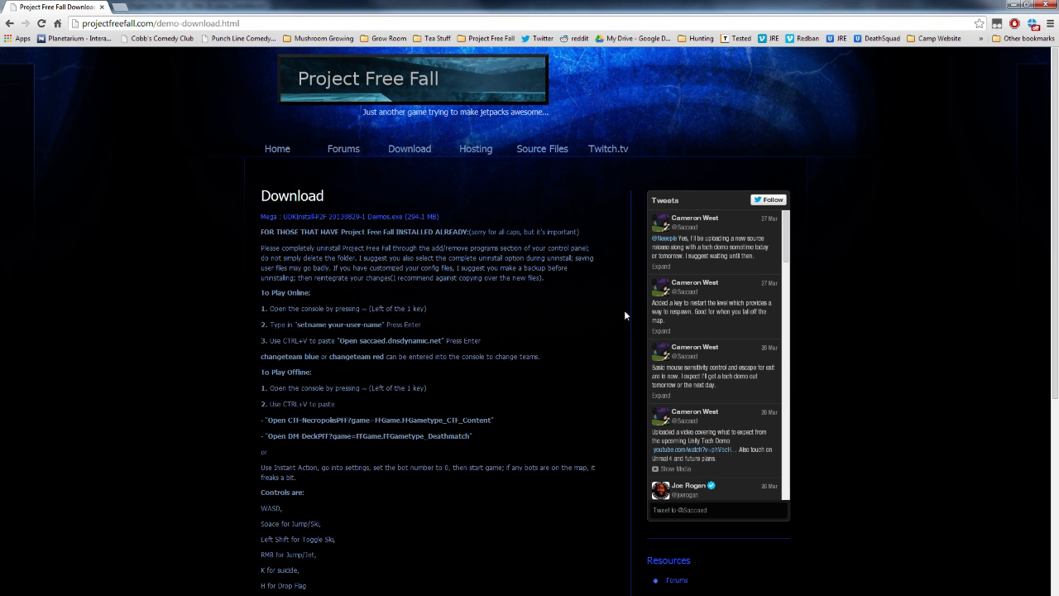